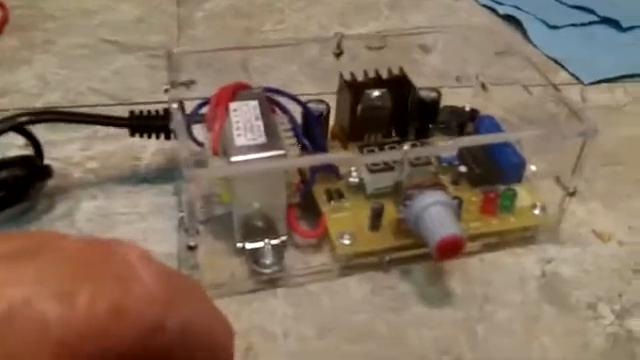
pyautogui.moveTo(320, 180)
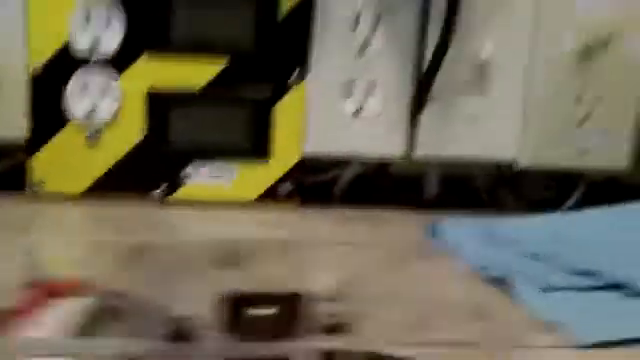